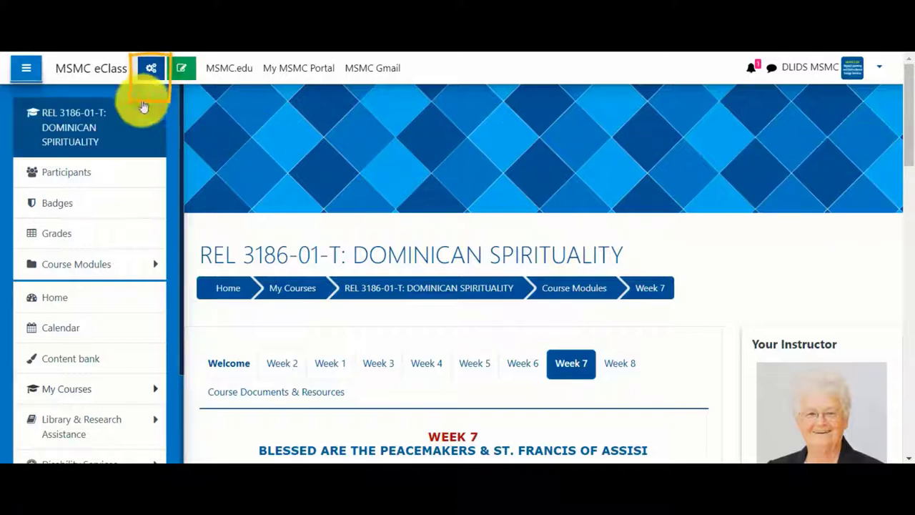
Open the REL 3186-01-T Dominican Spirituality Participants list from the course admin menu
click(150, 68)
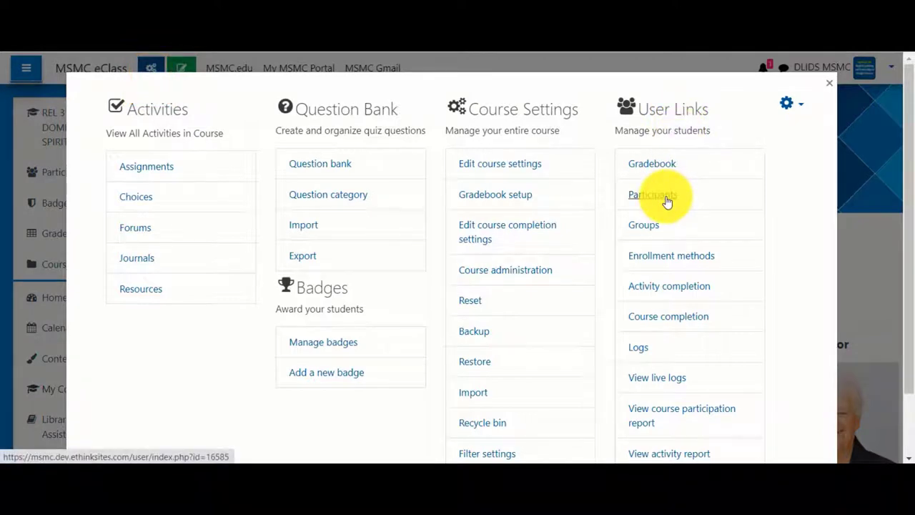
click(652, 194)
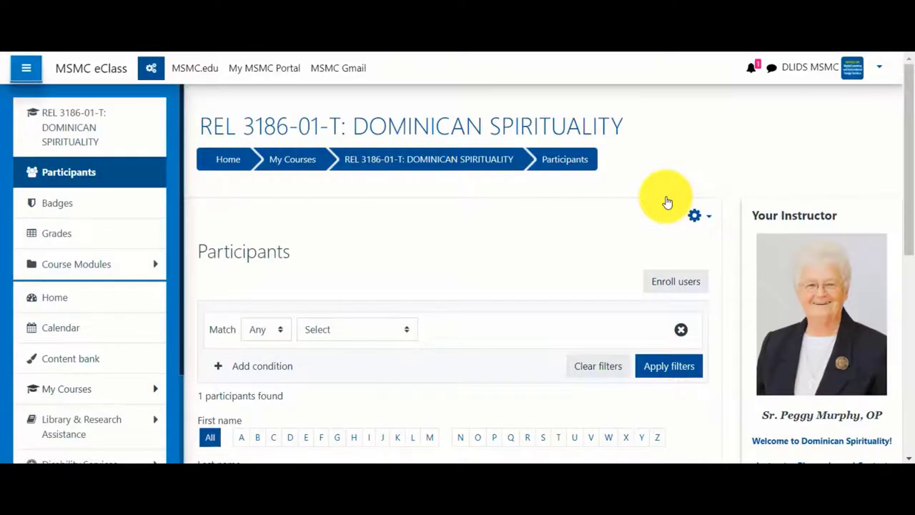
scroll(down, 3)
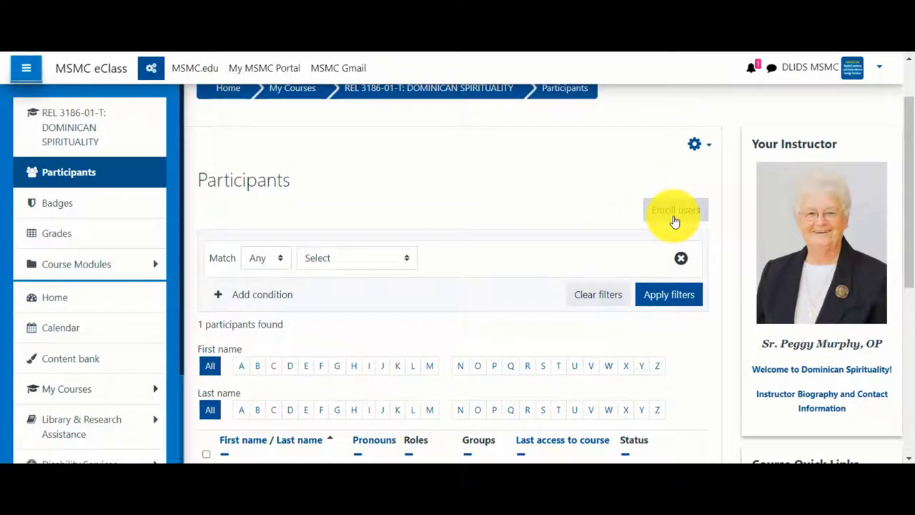
click(675, 210)
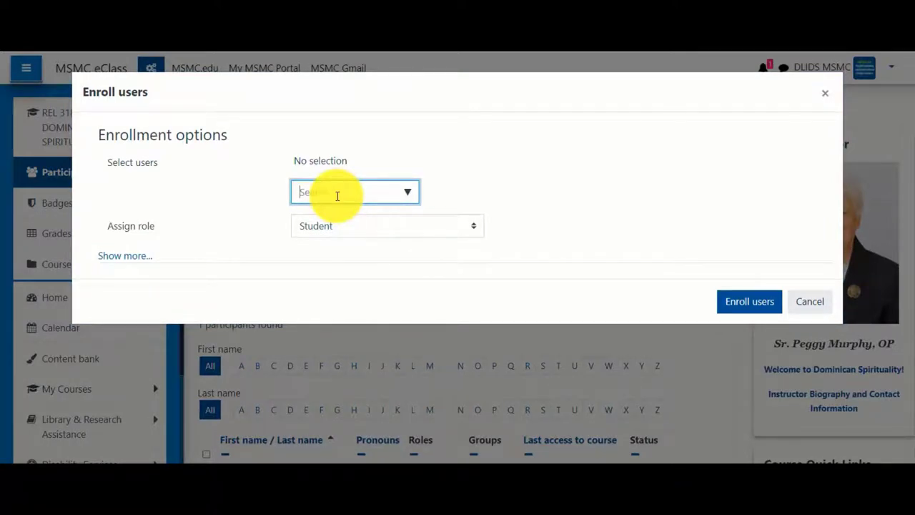
text(charles)
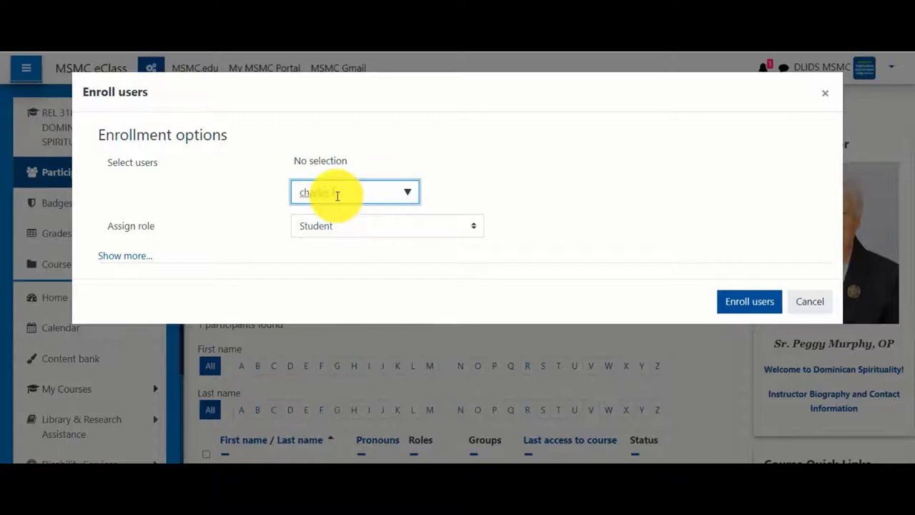
text(charles lynch)
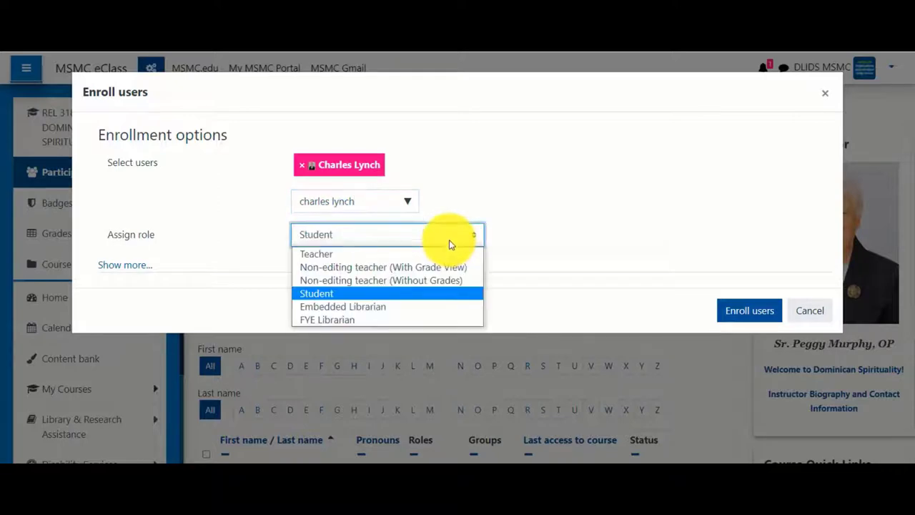
click(316, 254)
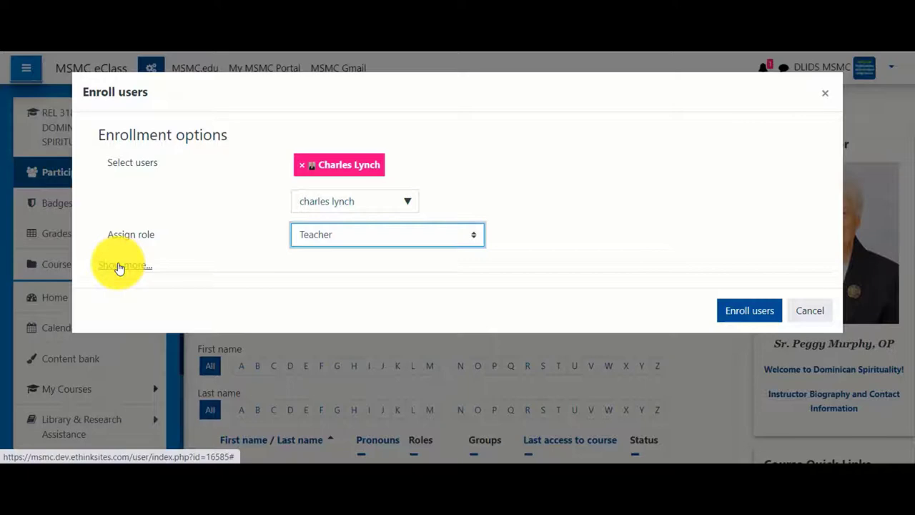
click(122, 265)
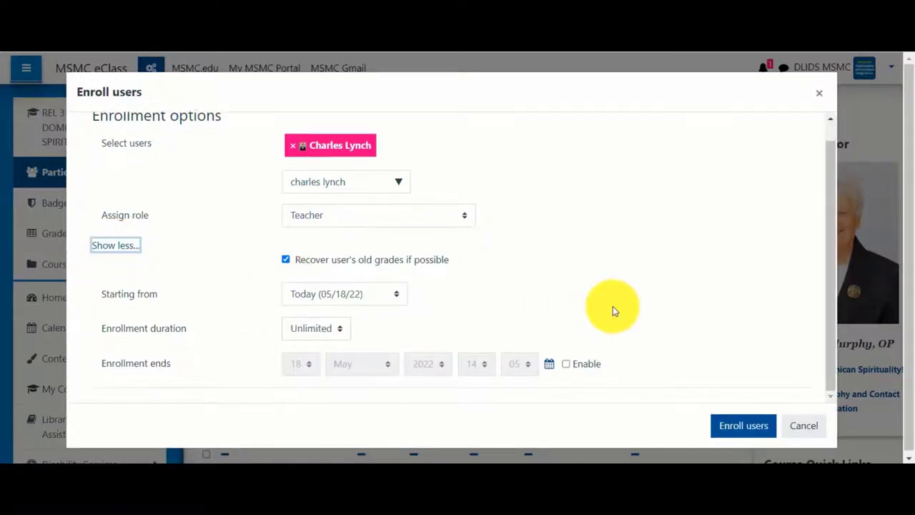
mouse_move(375, 297)
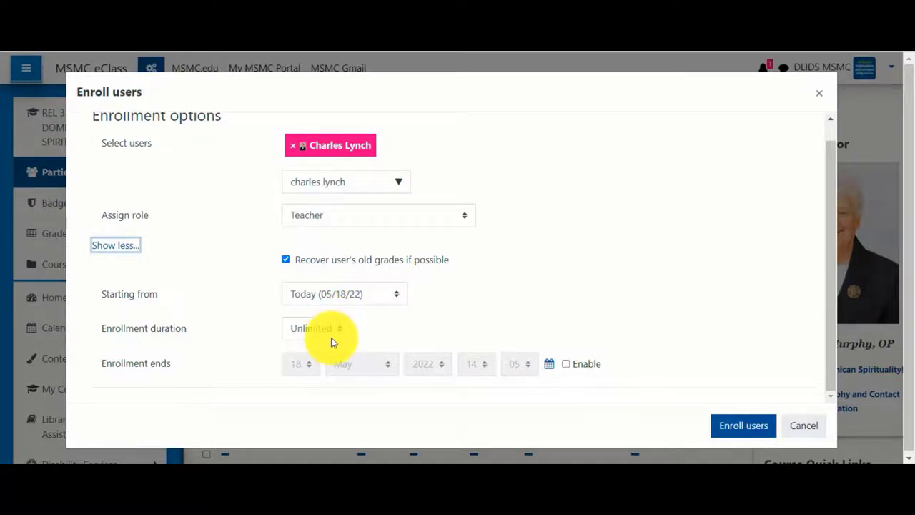
click(566, 364)
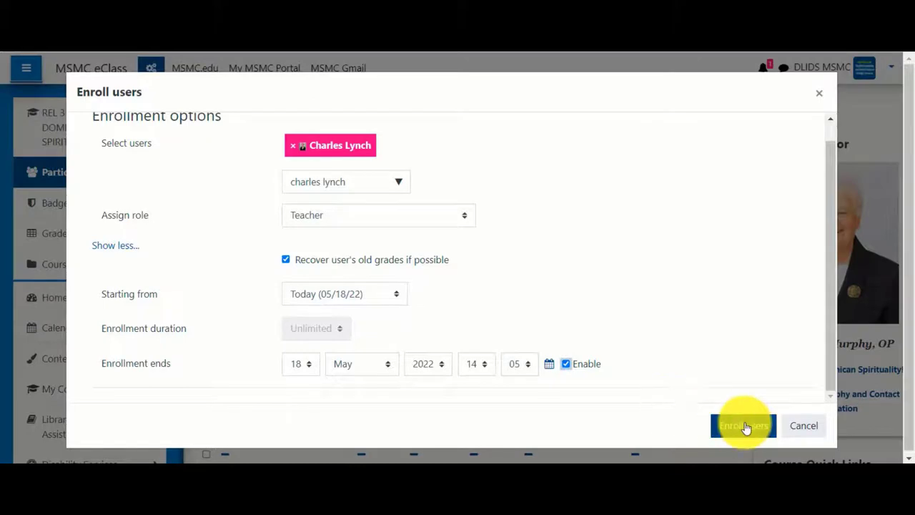
click(744, 426)
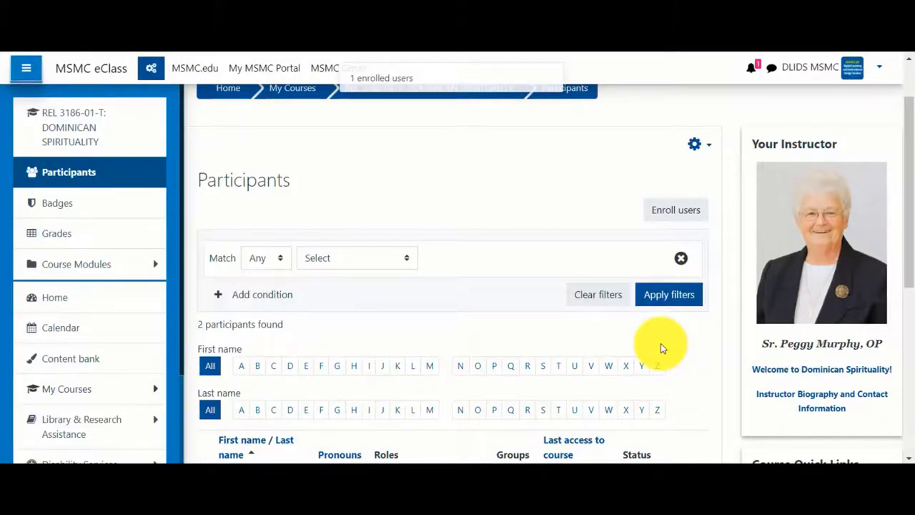
mouse_move(579, 294)
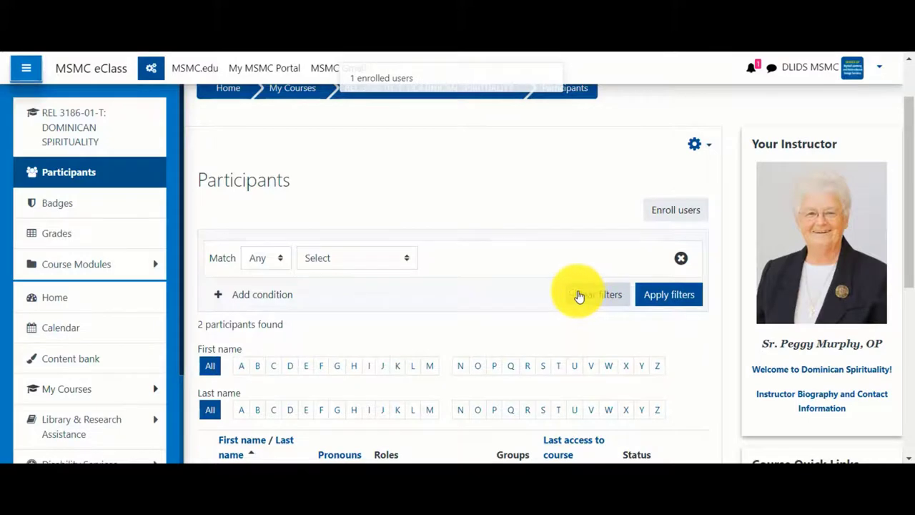
scroll(down, 3)
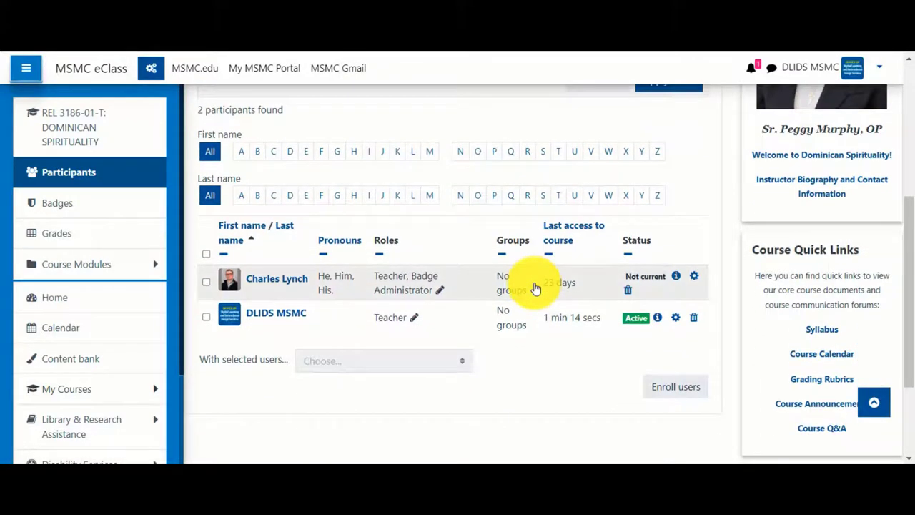
mouse_move(350, 343)
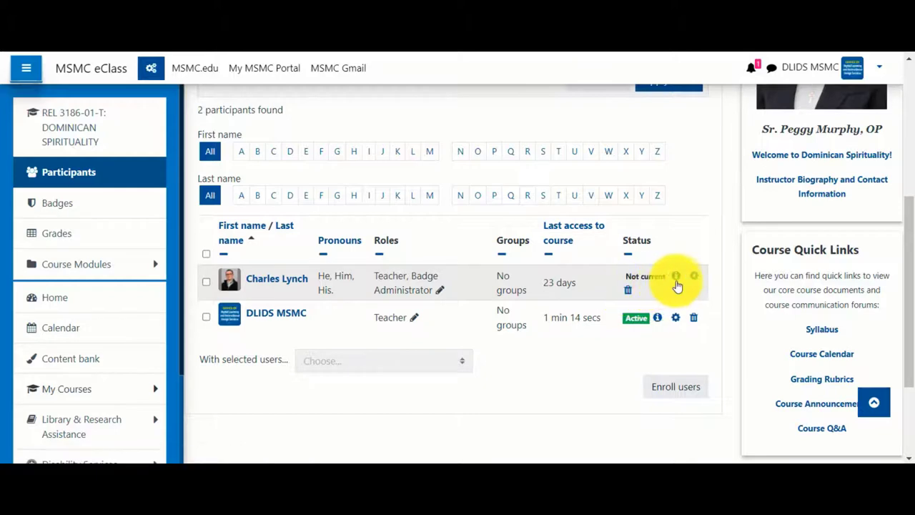
mouse_move(693, 276)
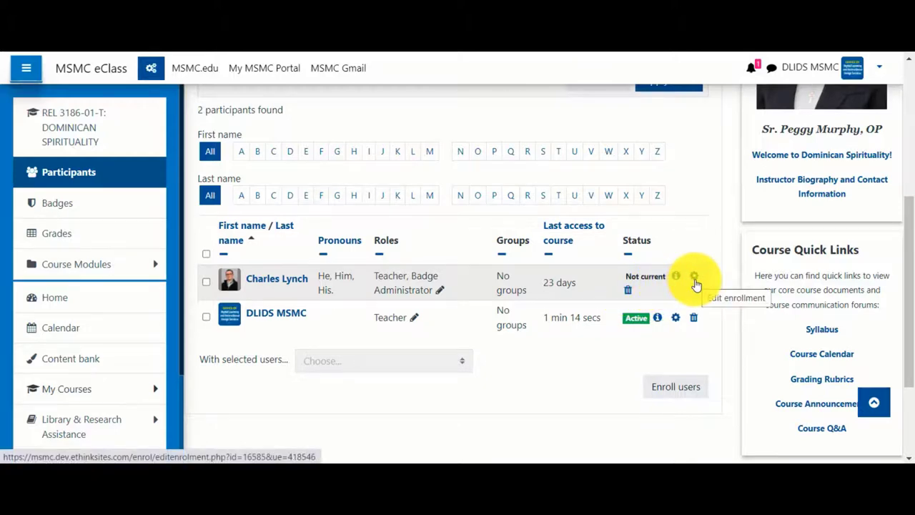